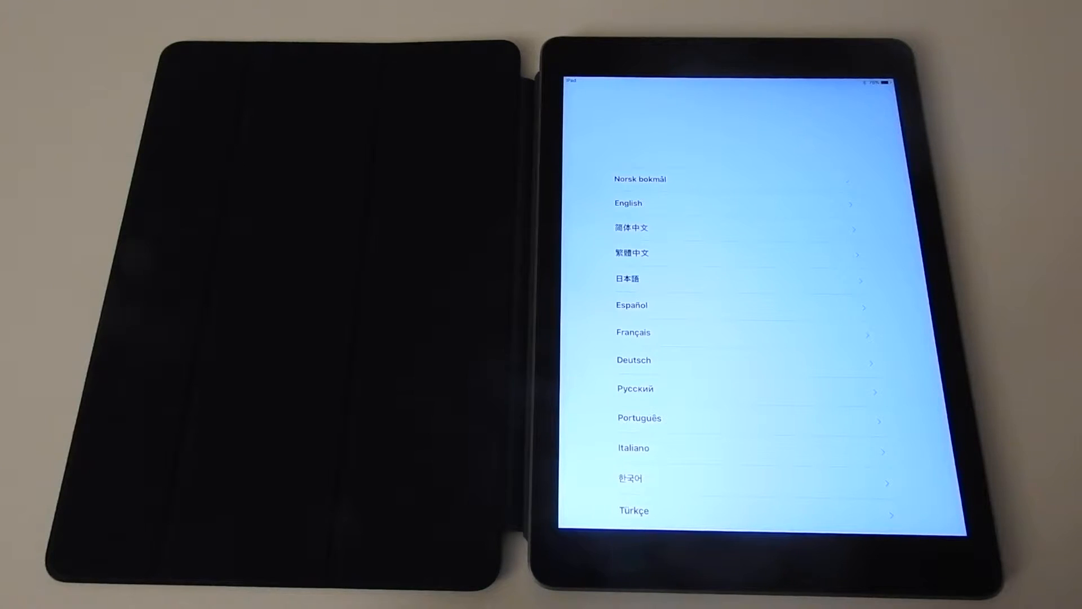
Scroll the language list to find Norsk bokmål.
{"action": "scroll", "scroll_direction": "up", "scroll_amount": 3}
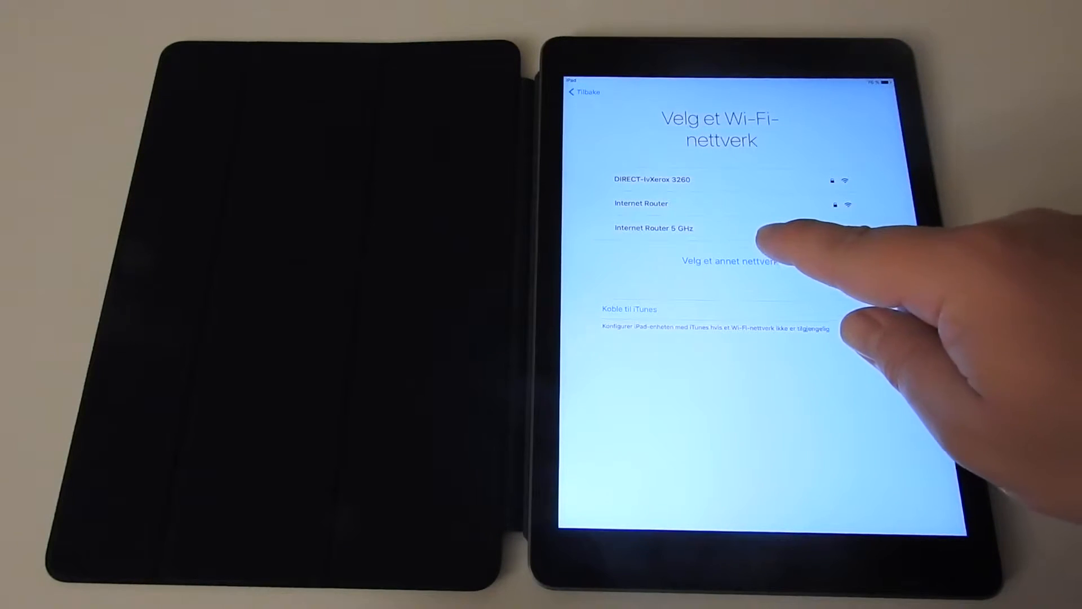
Join the 'Internet Router 5 GHz' Wi-Fi network with its password.
{"action": "left_click", "coordinate": [653, 228]}
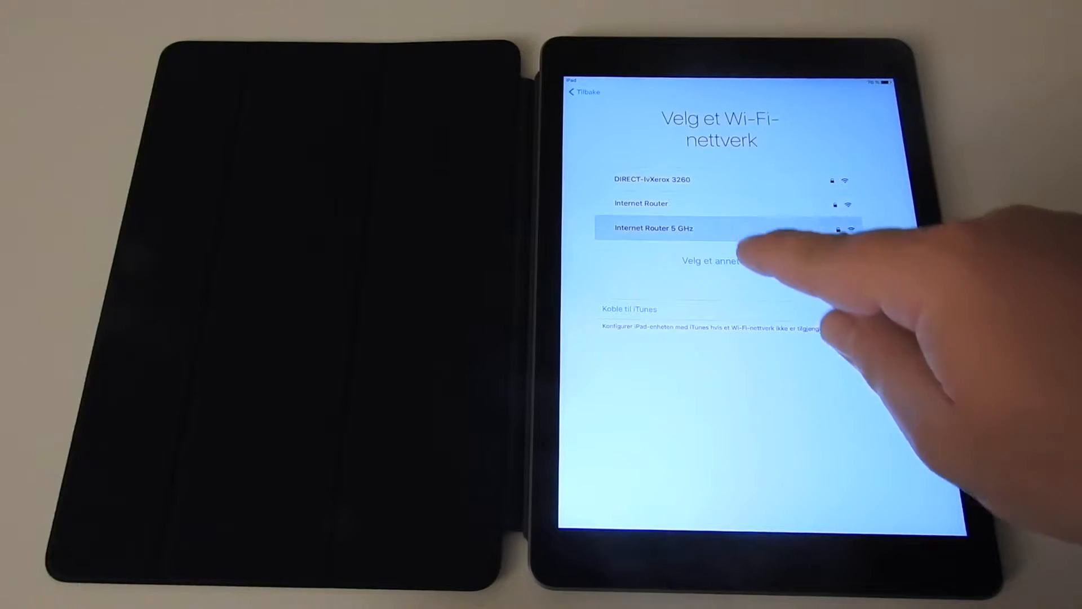
{"action": "left_click", "coordinate": [654, 228]}
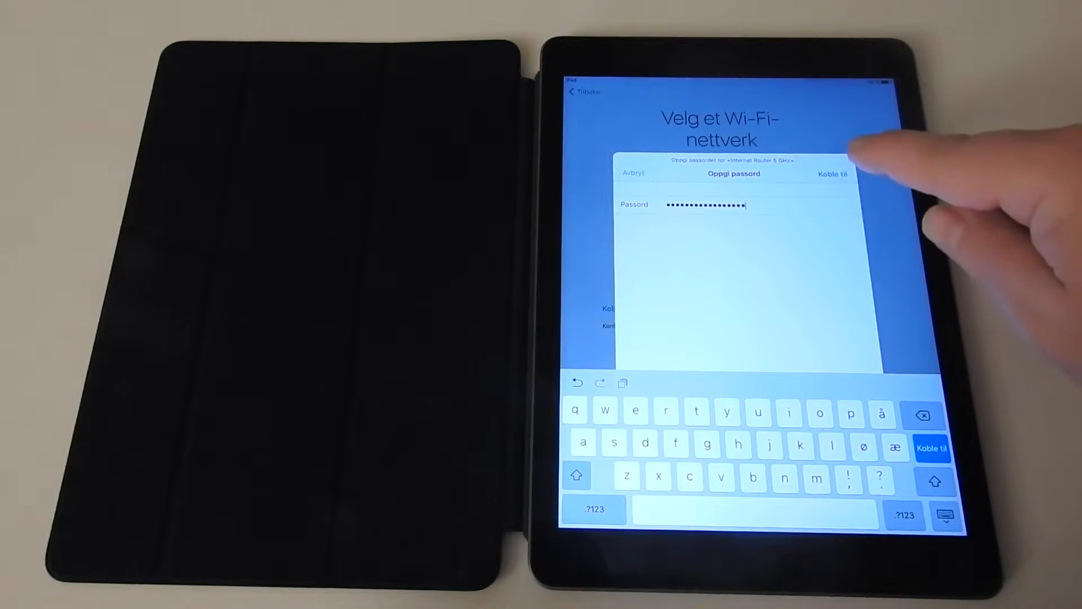
{"action": "left_click", "coordinate": [830, 173]}
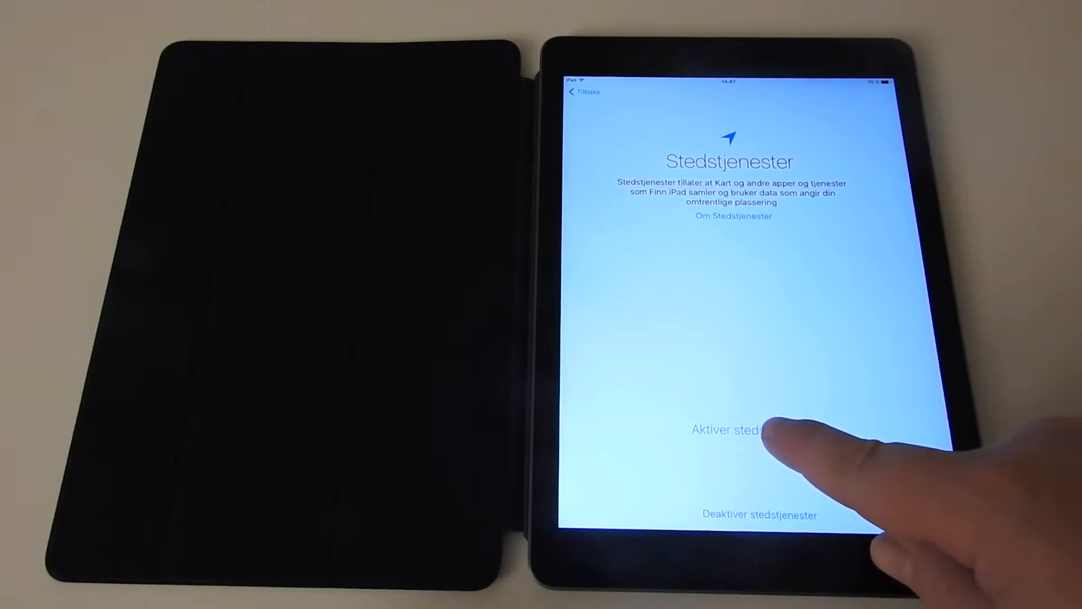
Enable Location Services with Aktiver stedstjenester.
{"action": "left_click", "coordinate": [730, 429]}
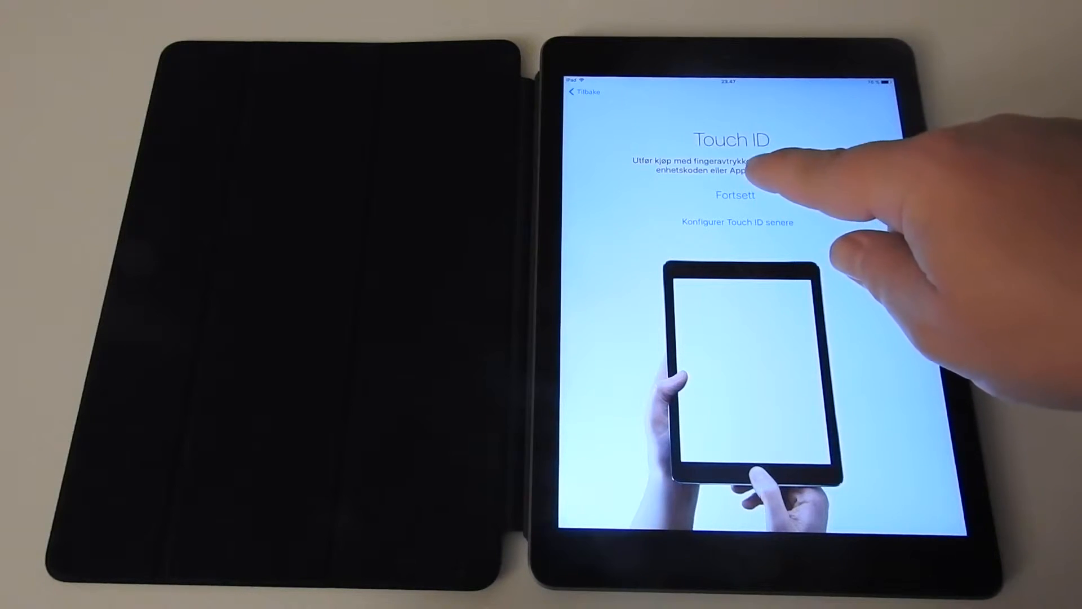
Enroll a fingerprint for Touch ID, dismiss the finger reminder, and continue past Ferdig.
{"action": "left_click", "coordinate": [735, 194]}
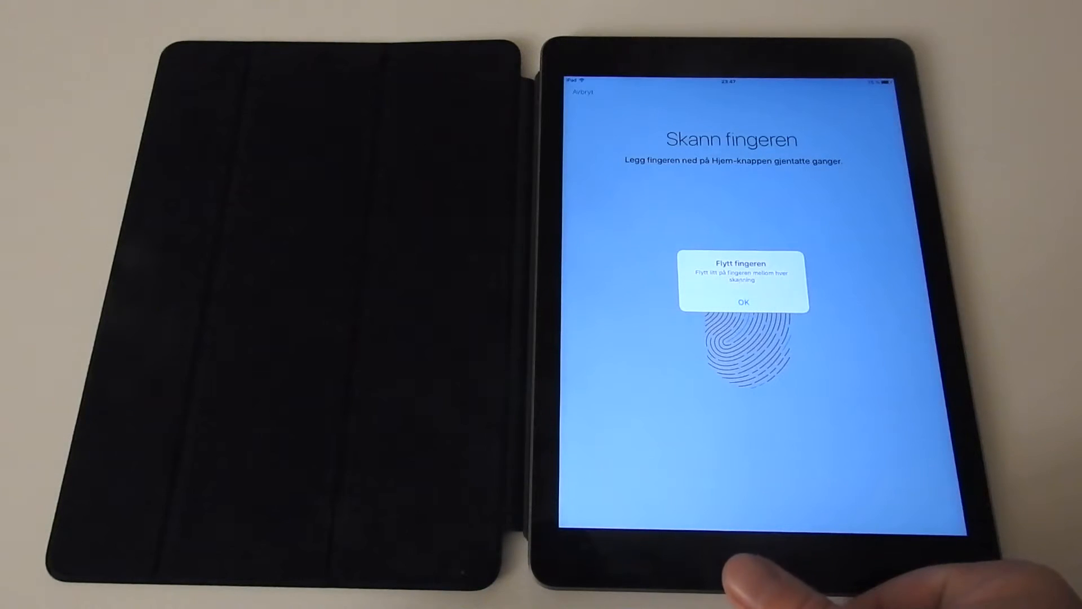
{"action": "left_click", "coordinate": [743, 302]}
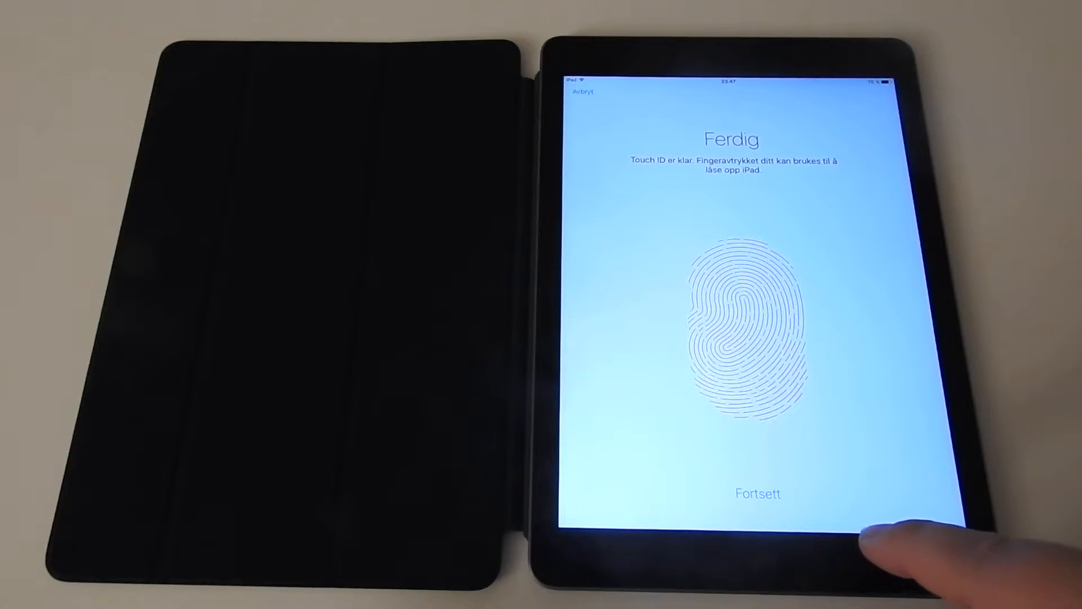
{"action": "left_click", "coordinate": [757, 493]}
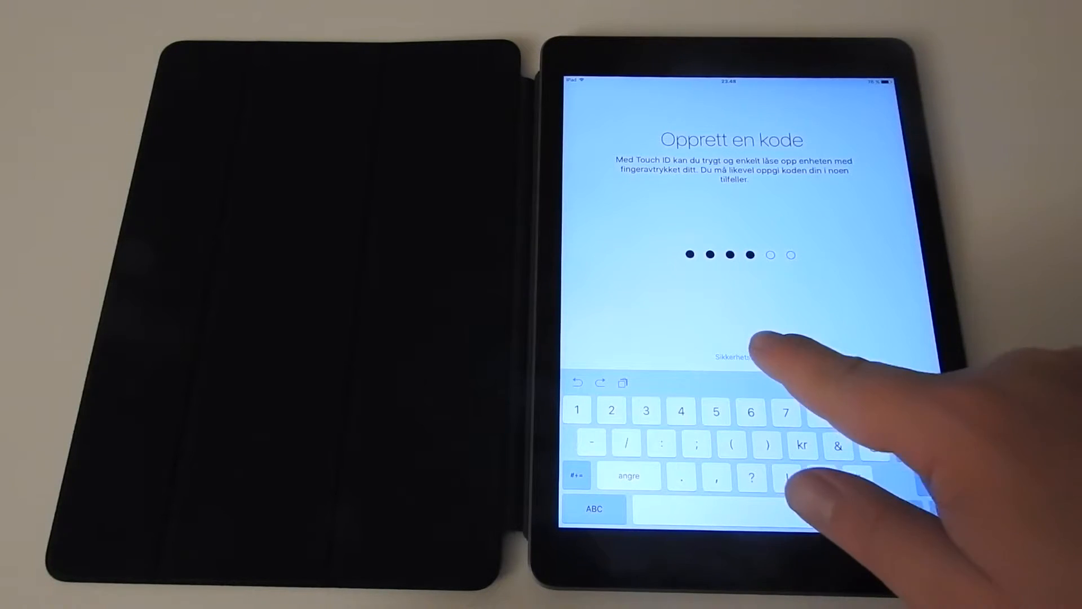
Enter a digit of the new six-digit passcode on the keypad.
{"action": "left_click", "coordinate": [732, 357]}
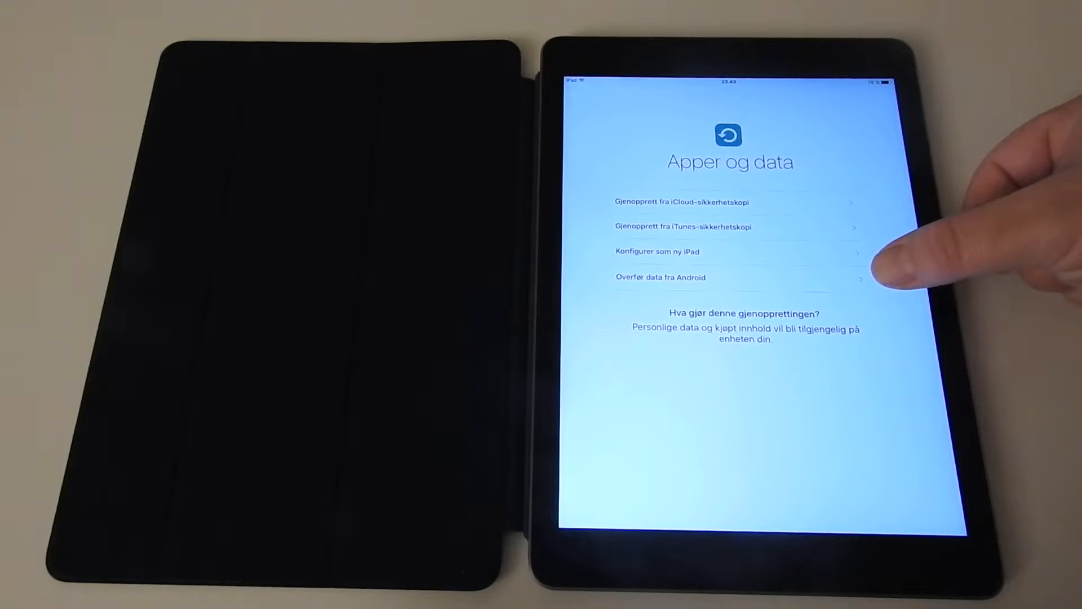
{"action": "mouse_move", "coordinate": [891, 262]}
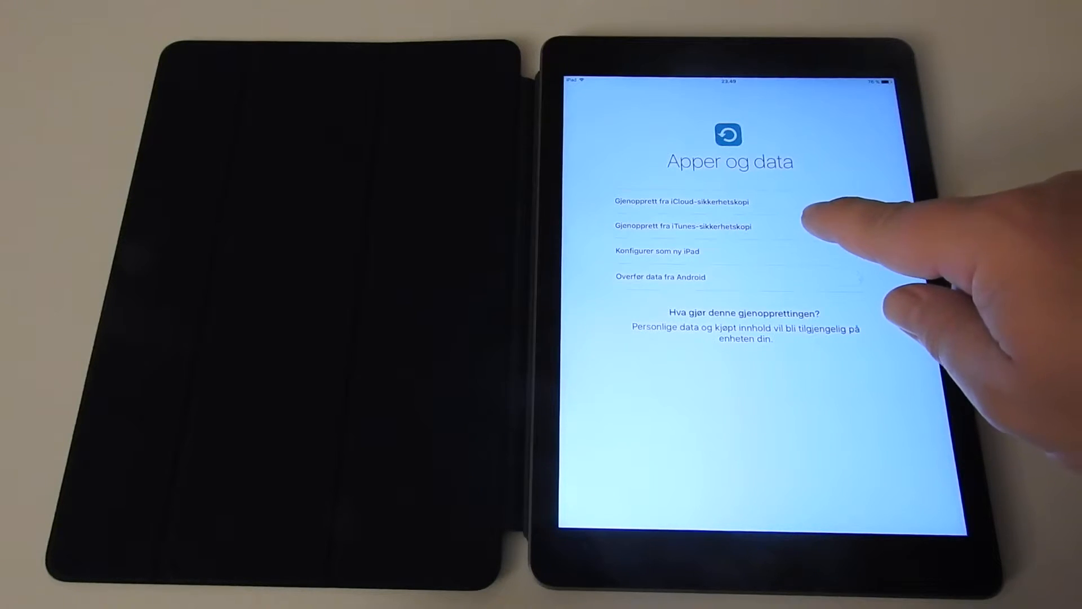
Choose Gjenopprett fra iTunes-sikkerhetskopi on the Apper og data screen.
{"action": "left_click", "coordinate": [684, 225]}
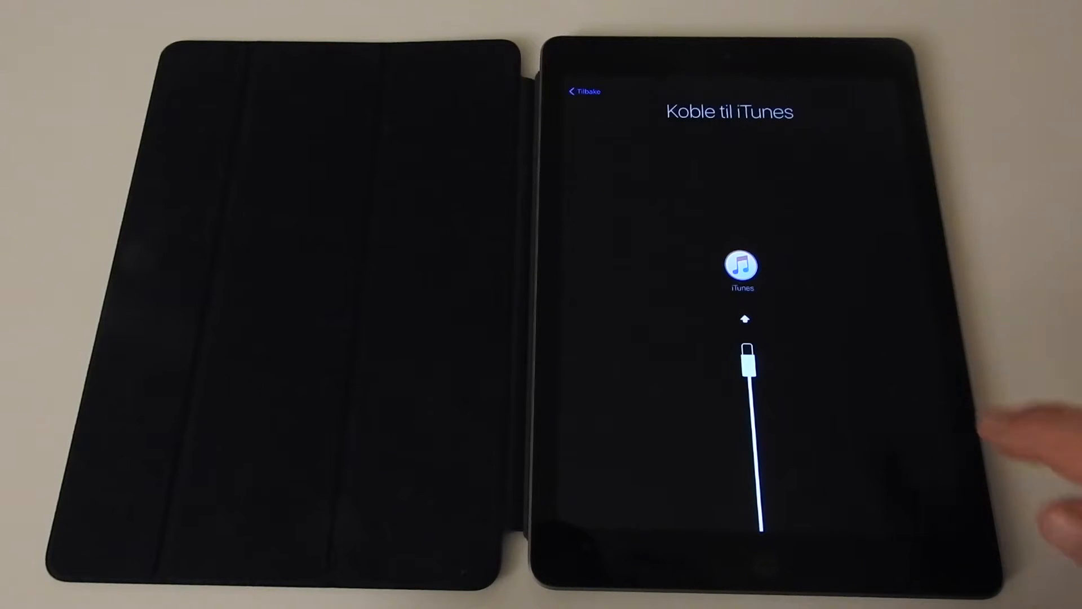
{"action": "mouse_move", "coordinate": [1014, 483]}
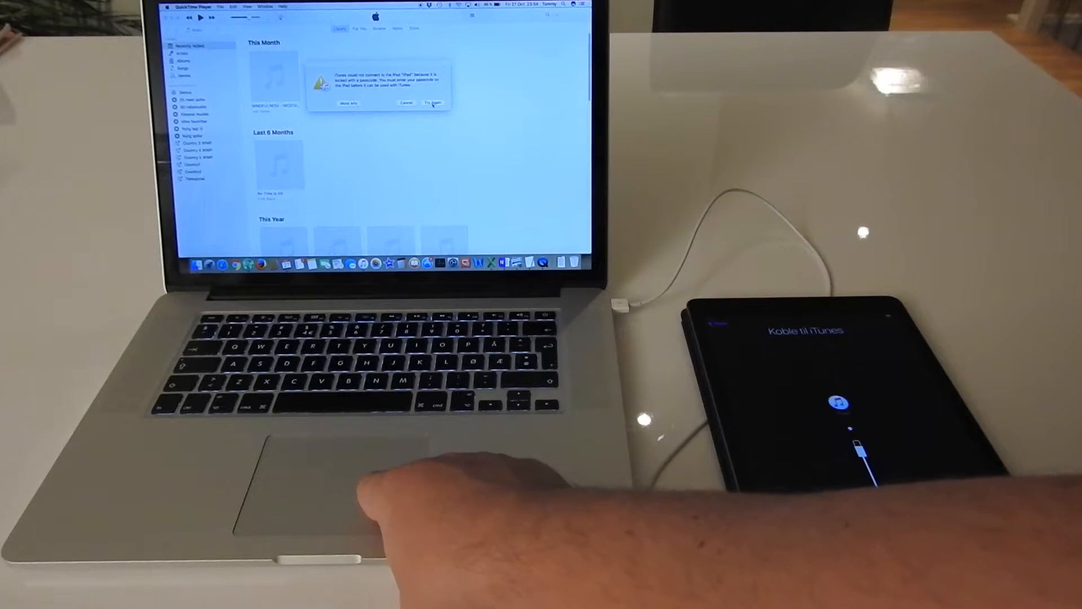
Retry the locked-iPad connection, then restore from the earlier iPad backup.
{"action": "left_click", "coordinate": [432, 103]}
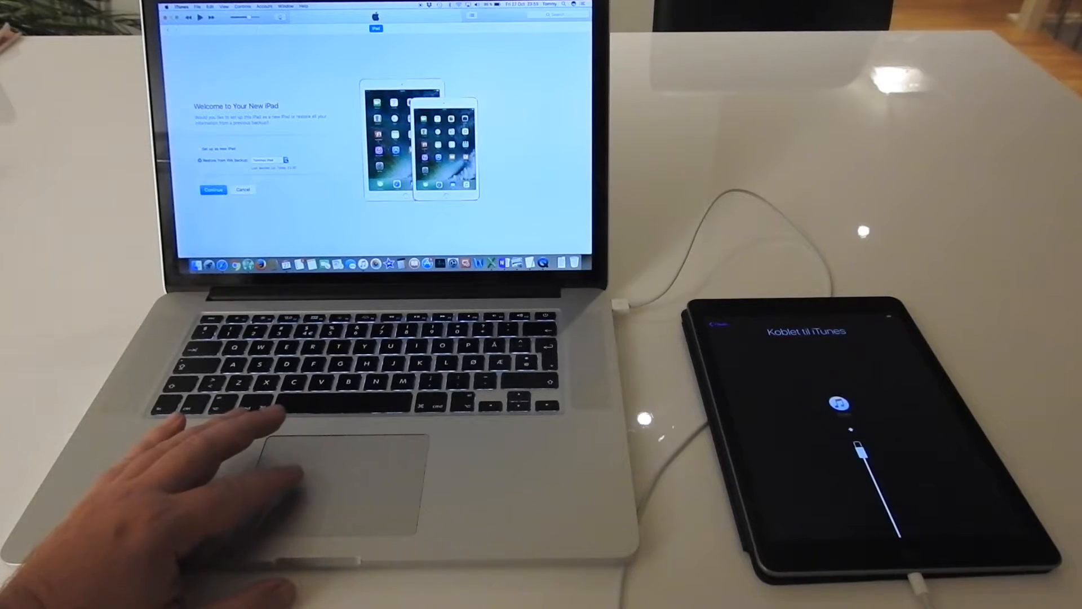
{"action": "left_click", "coordinate": [283, 160]}
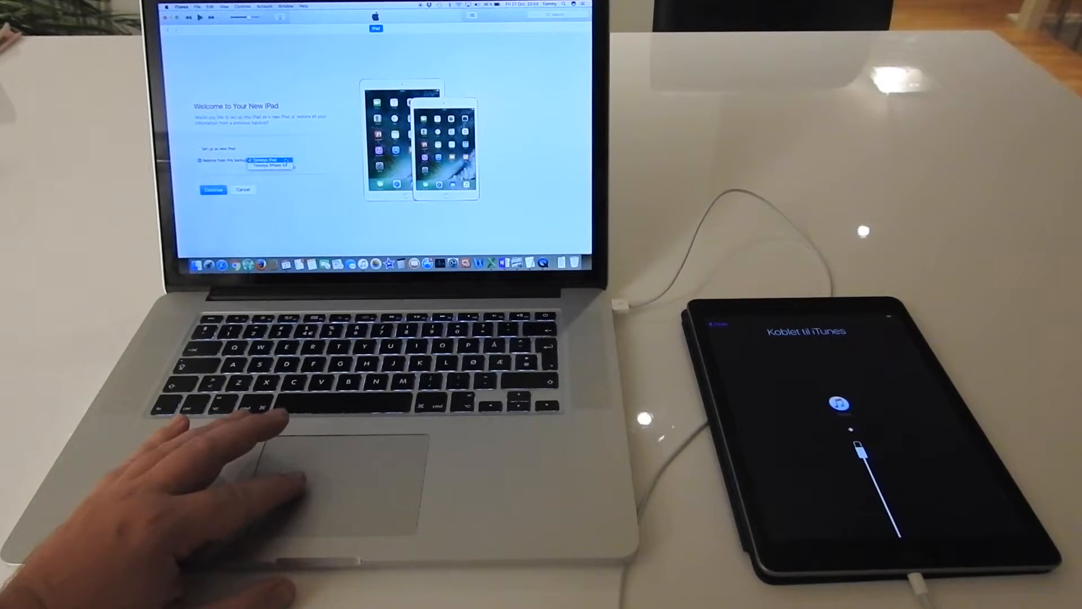
{"action": "left_click", "coordinate": [270, 160]}
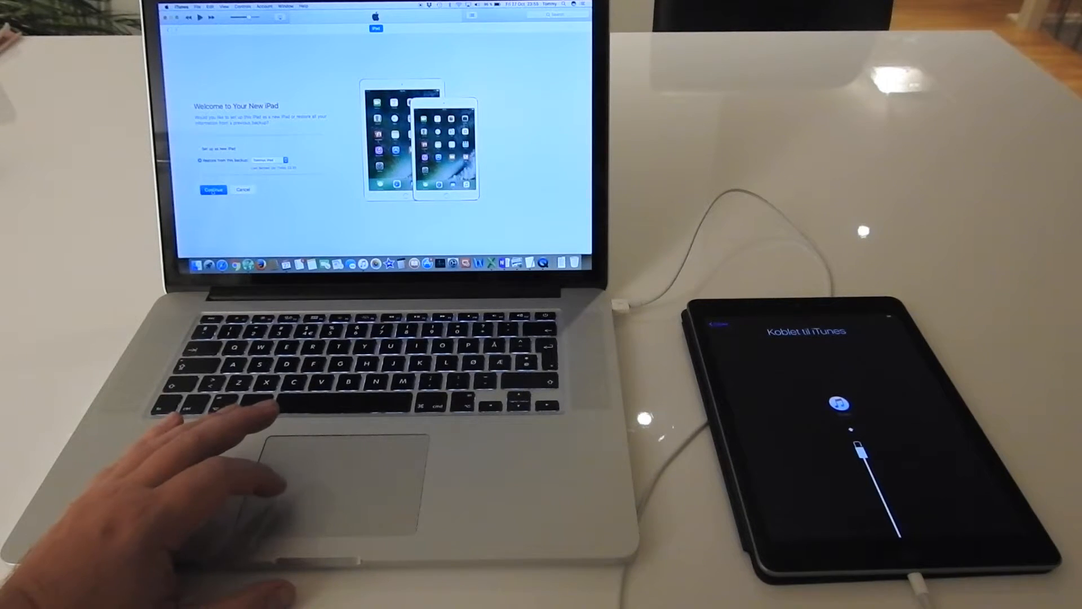
{"action": "left_click", "coordinate": [213, 190]}
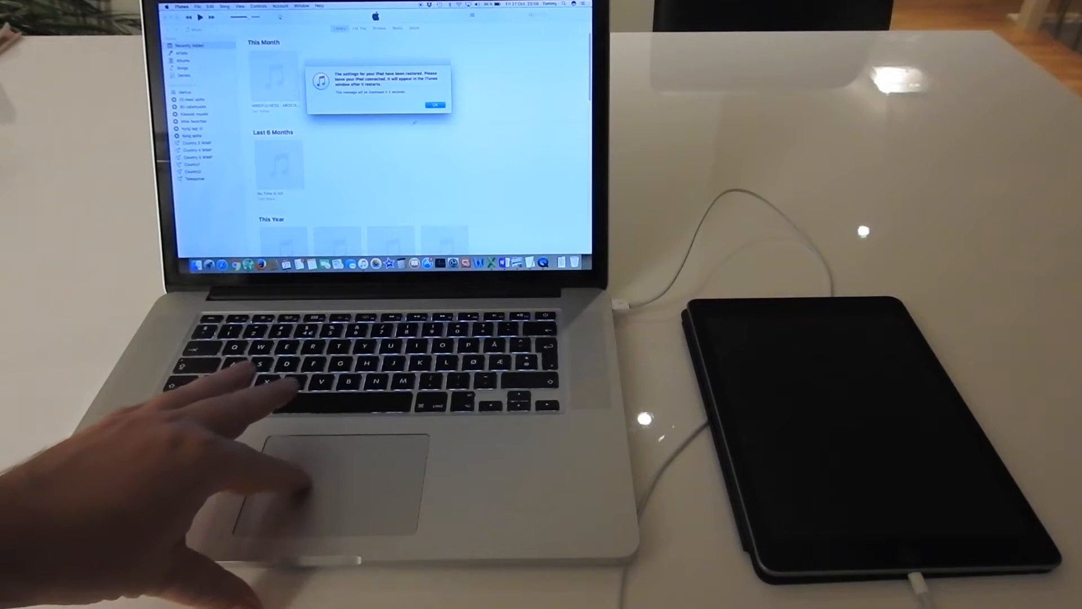
Dismiss the settings-restored notice and answer the locked-iPad connection warning.
{"action": "left_click", "coordinate": [434, 104]}
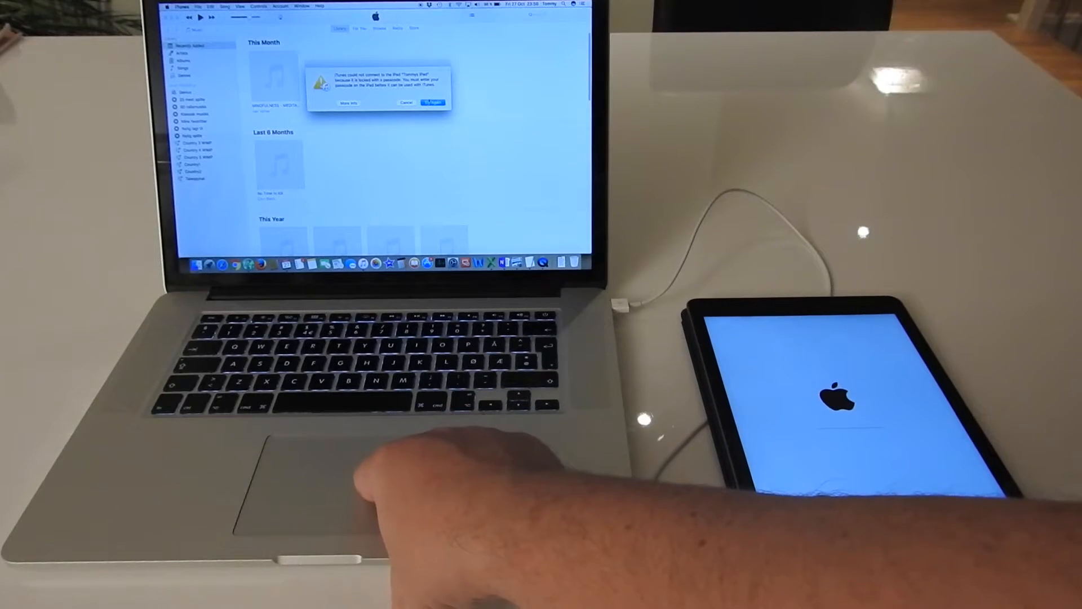
{"action": "left_click", "coordinate": [433, 102]}
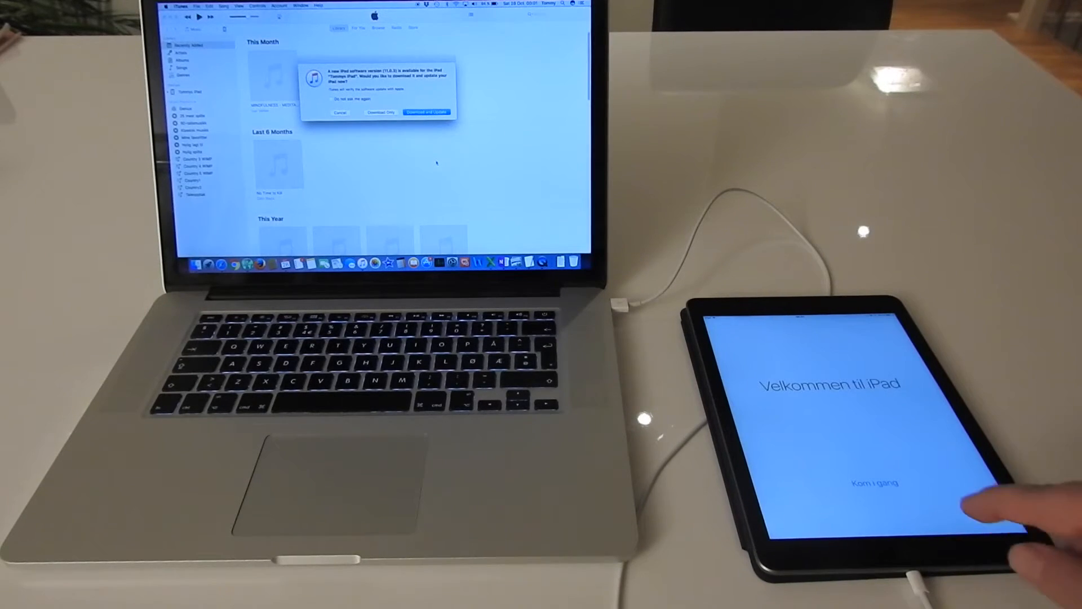
{"action": "mouse_move", "coordinate": [1001, 428]}
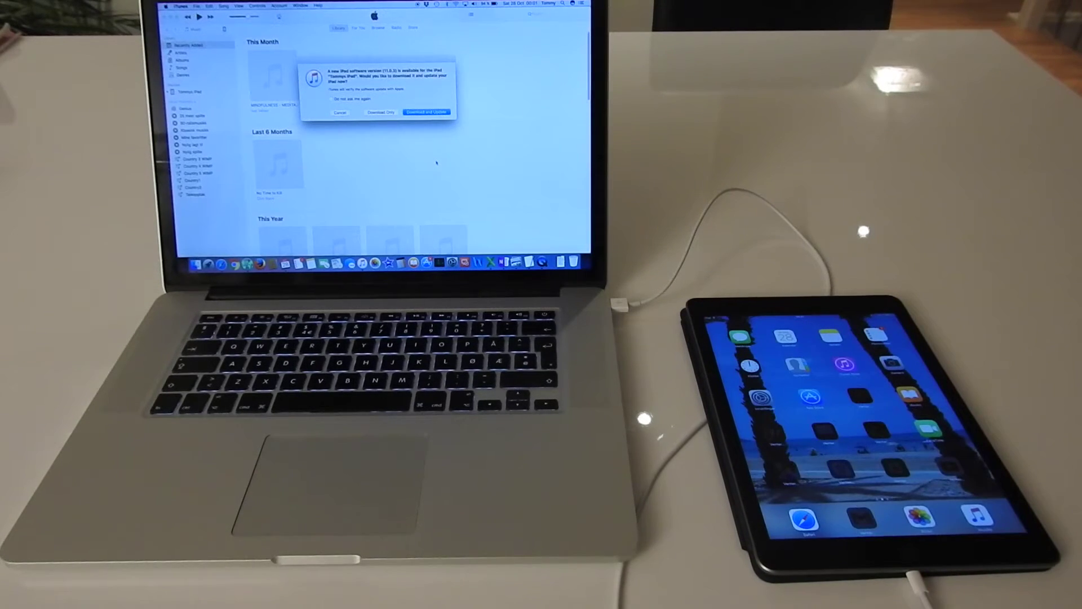
Click through the iTunes prompts and dismiss the iMessage and FaceTime notice.
{"action": "left_click", "coordinate": [427, 111]}
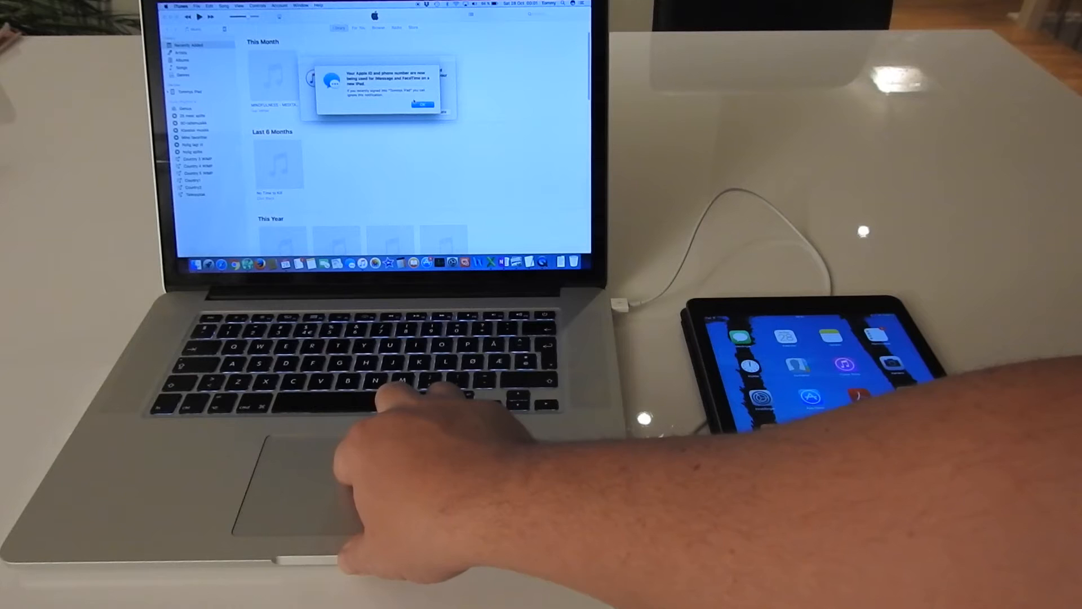
{"action": "left_click", "coordinate": [422, 104]}
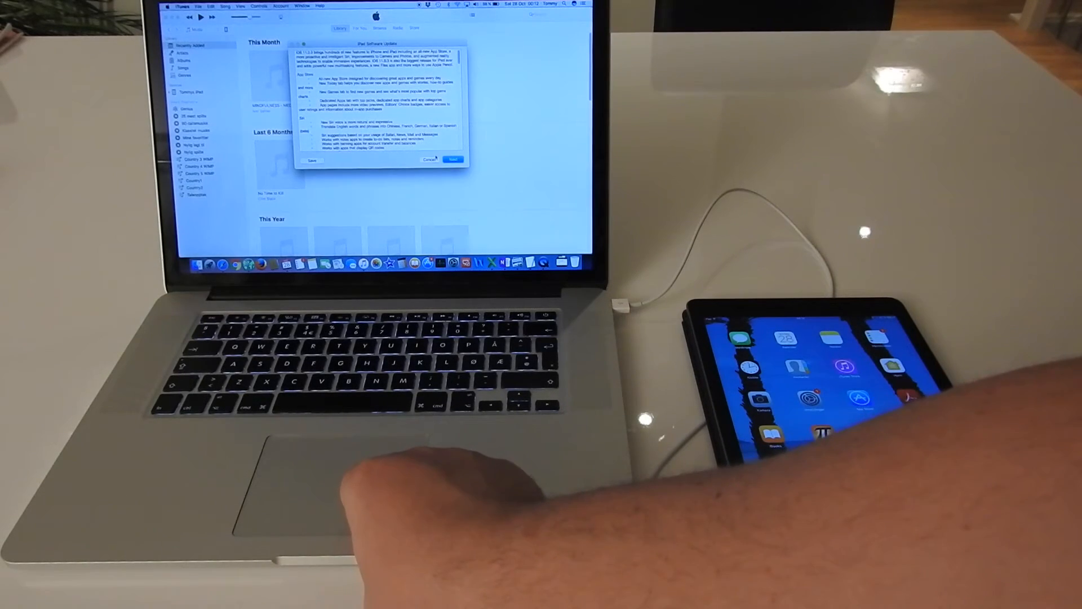
Skip the iOS 11 release notes and agree to the software license.
{"action": "left_click", "coordinate": [453, 160]}
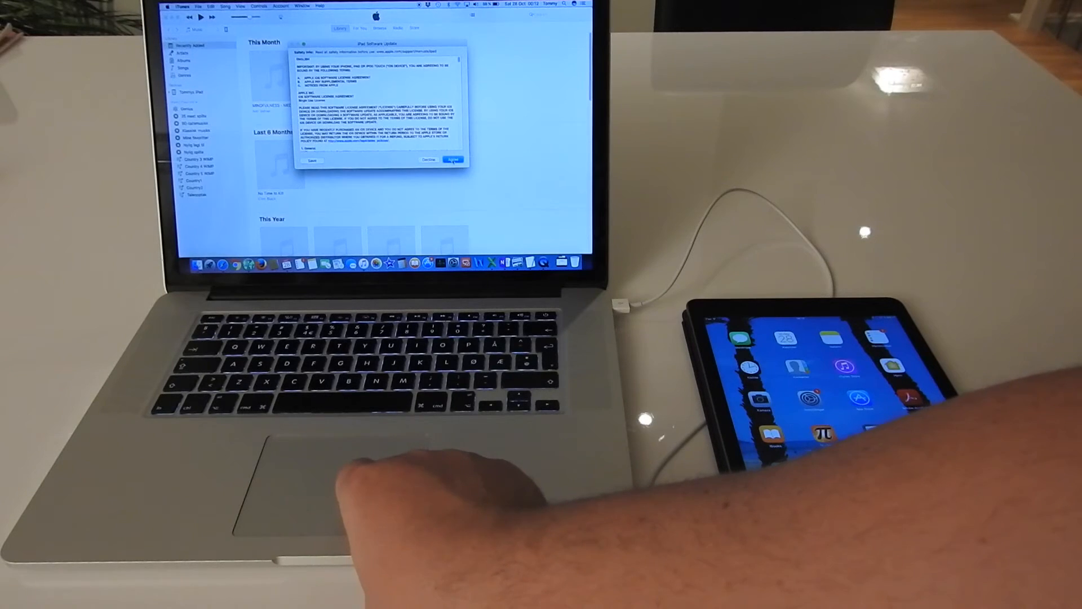
{"action": "left_click", "coordinate": [454, 160]}
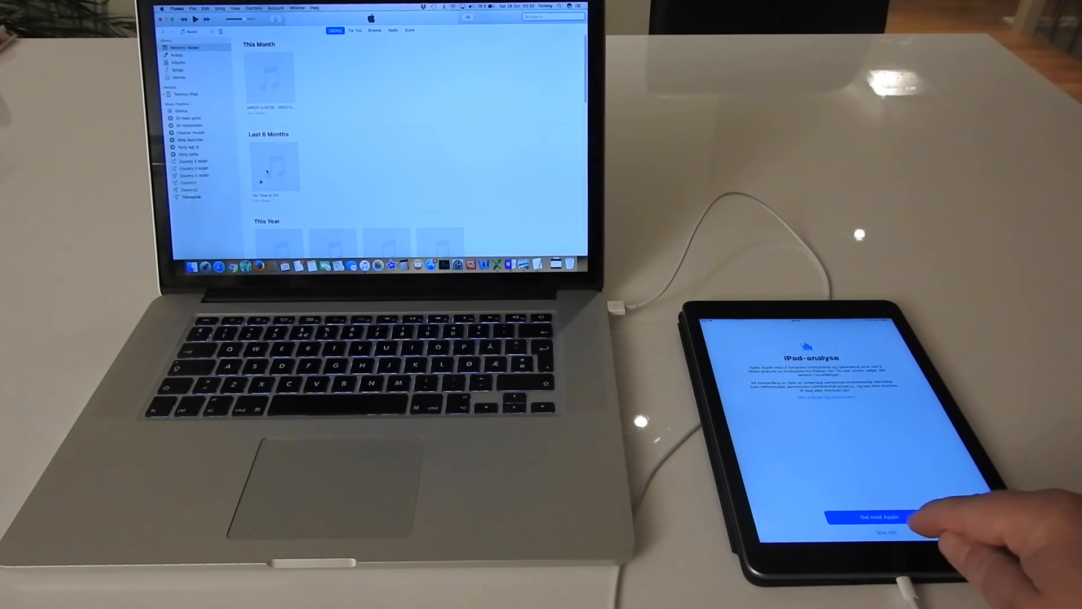
Choose 'Share with Apple' on the iPad Analytics screen.
{"action": "left_click", "coordinate": [876, 518]}
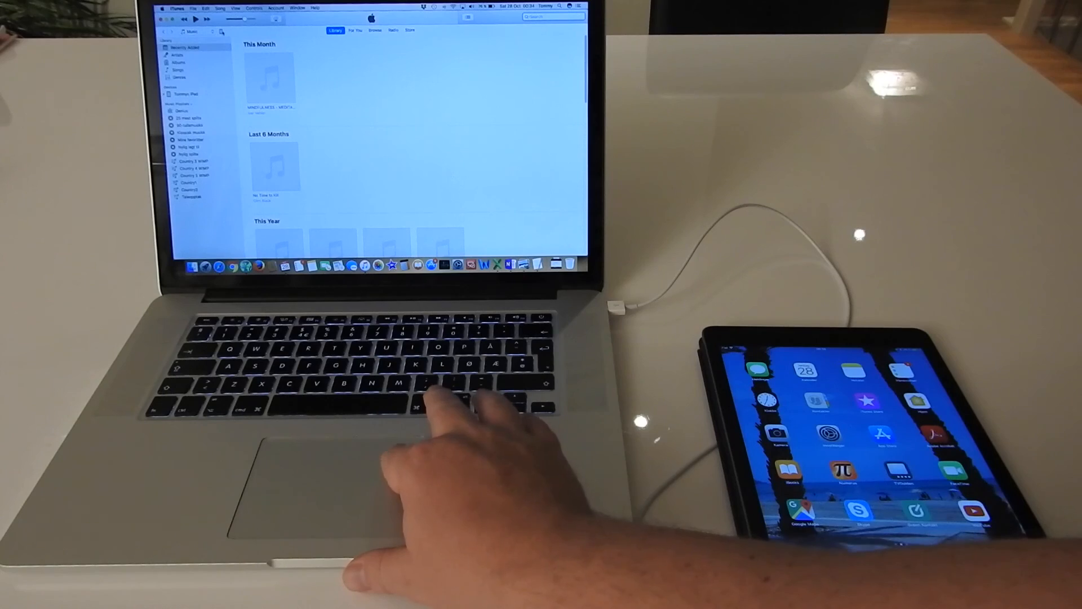
Open the iPad's Summary in iTunes and run Back Up Now to this computer.
{"action": "left_click", "coordinate": [196, 93]}
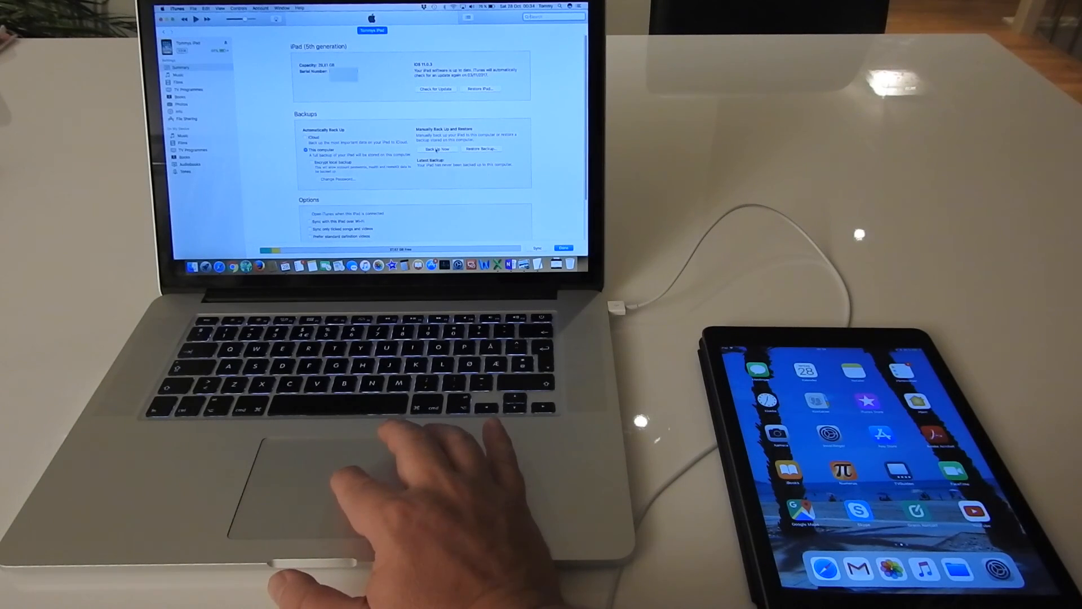
{"action": "left_click", "coordinate": [437, 149]}
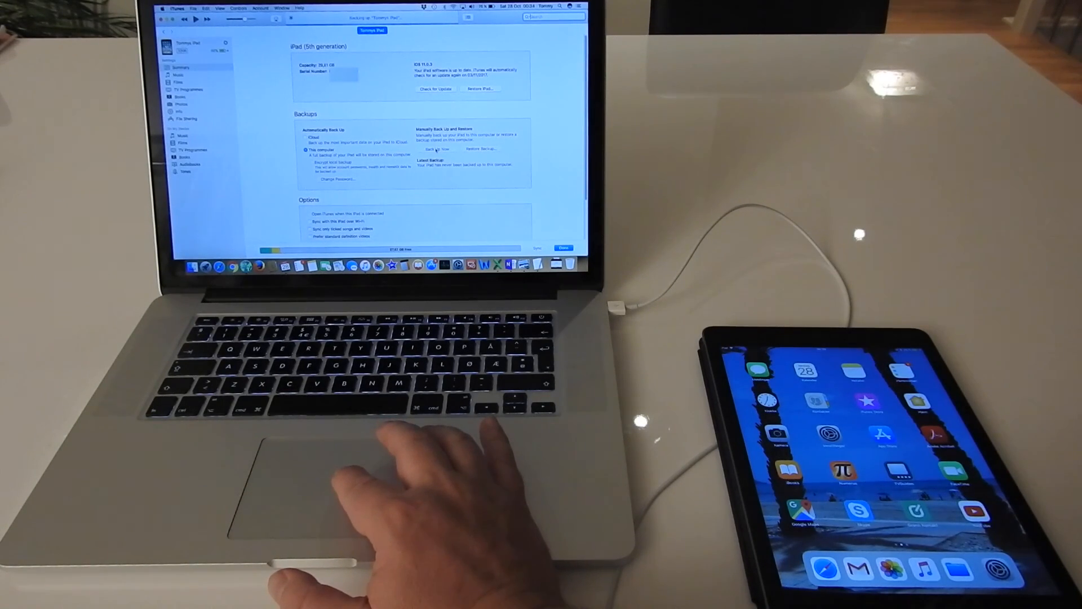
{"action": "left_click", "coordinate": [435, 148]}
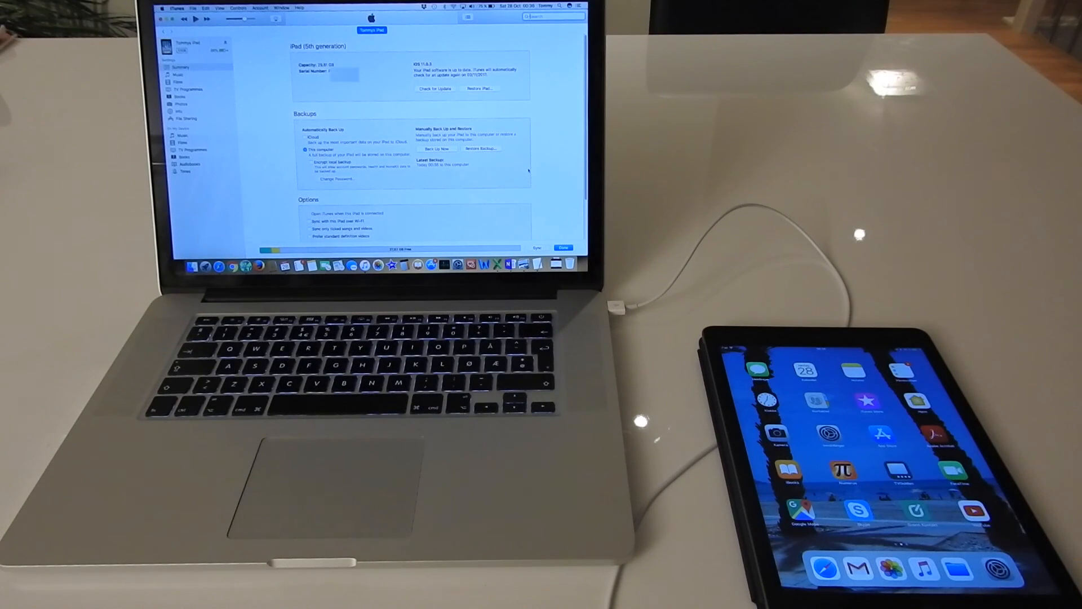